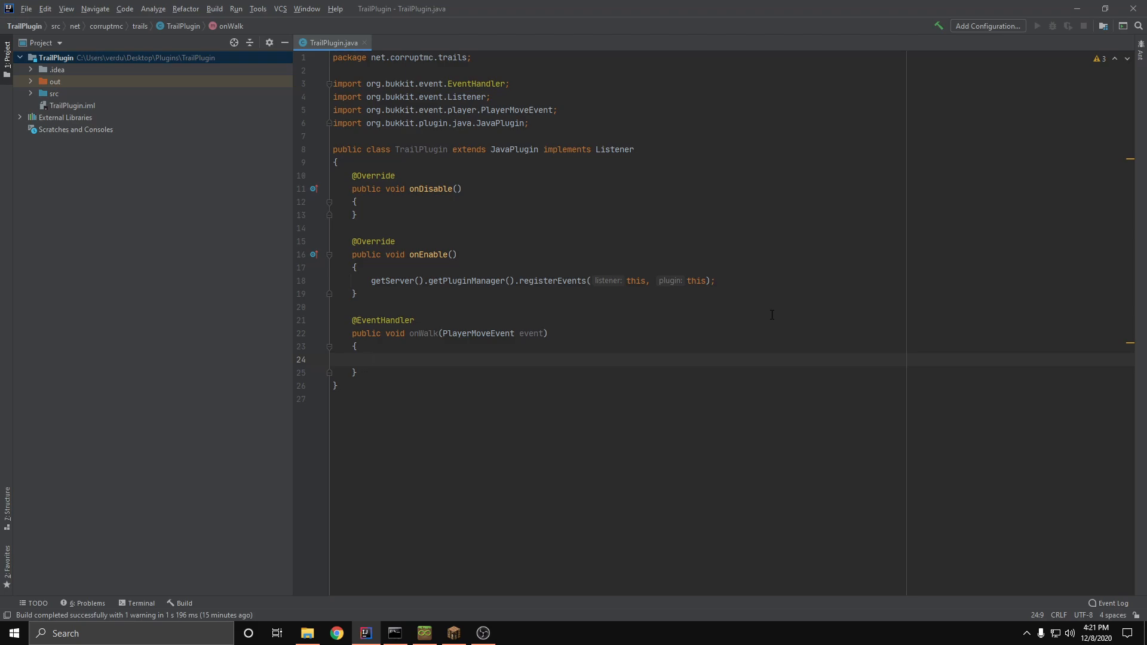
Write if (!event.getFrom().getBlock().equals(event.getTo().getBlock())) with braces and begin a Player declaration
{"action": "left_click", "coordinate": [369, 360]}
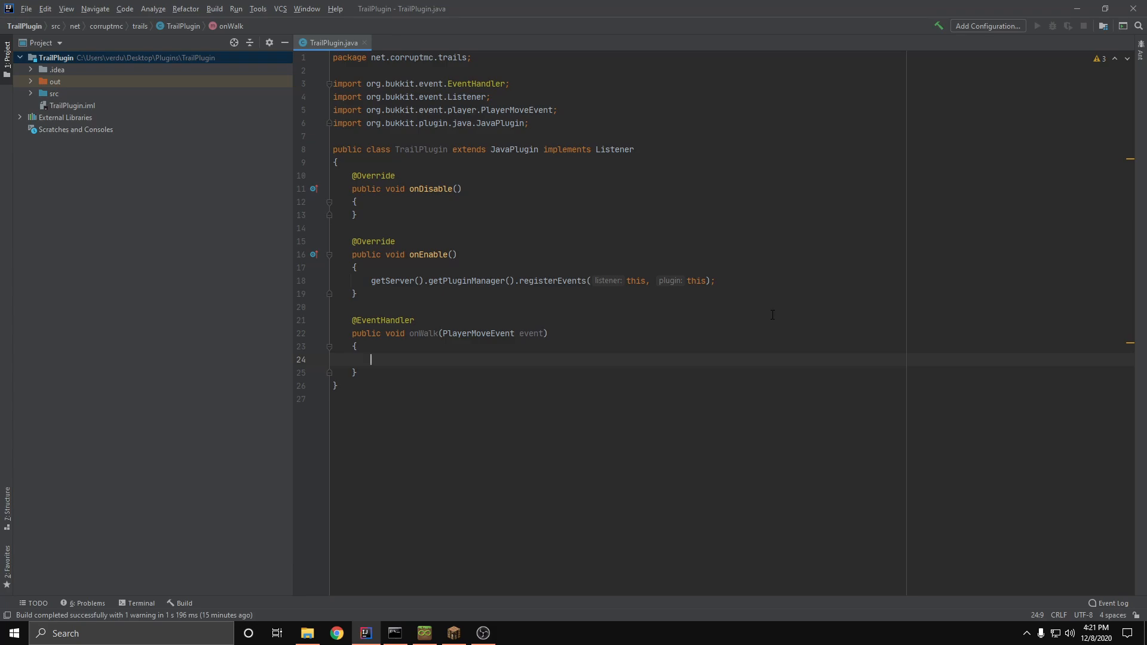
{"action": "mouse_move", "coordinate": [737, 307]}
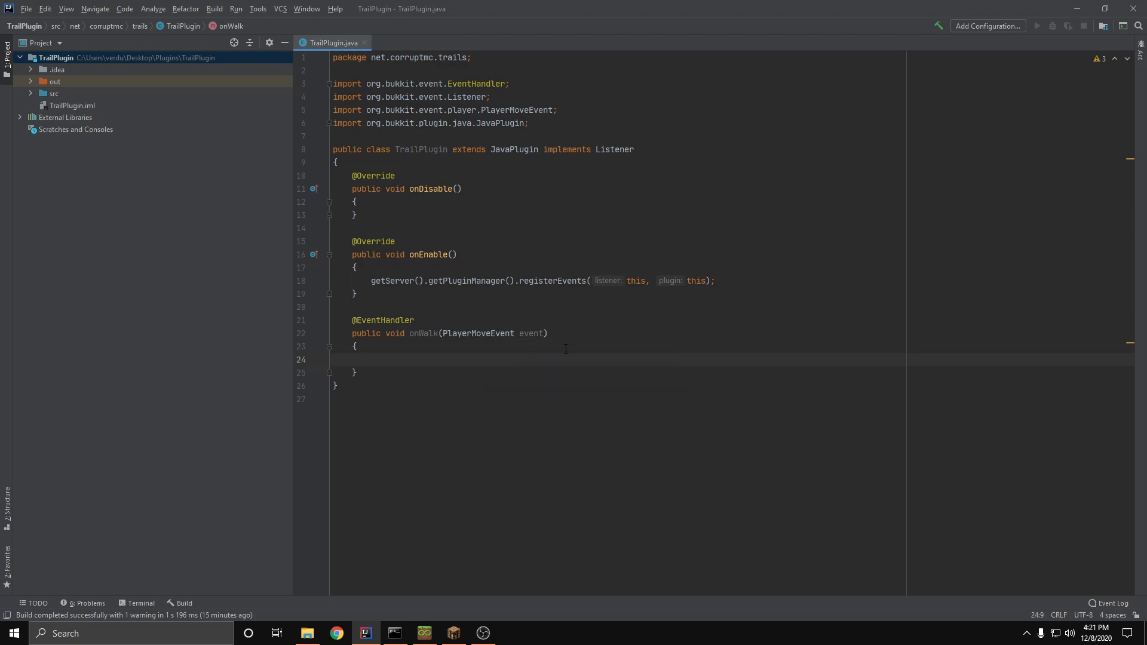
{"action": "mouse_move", "coordinate": [454, 351]}
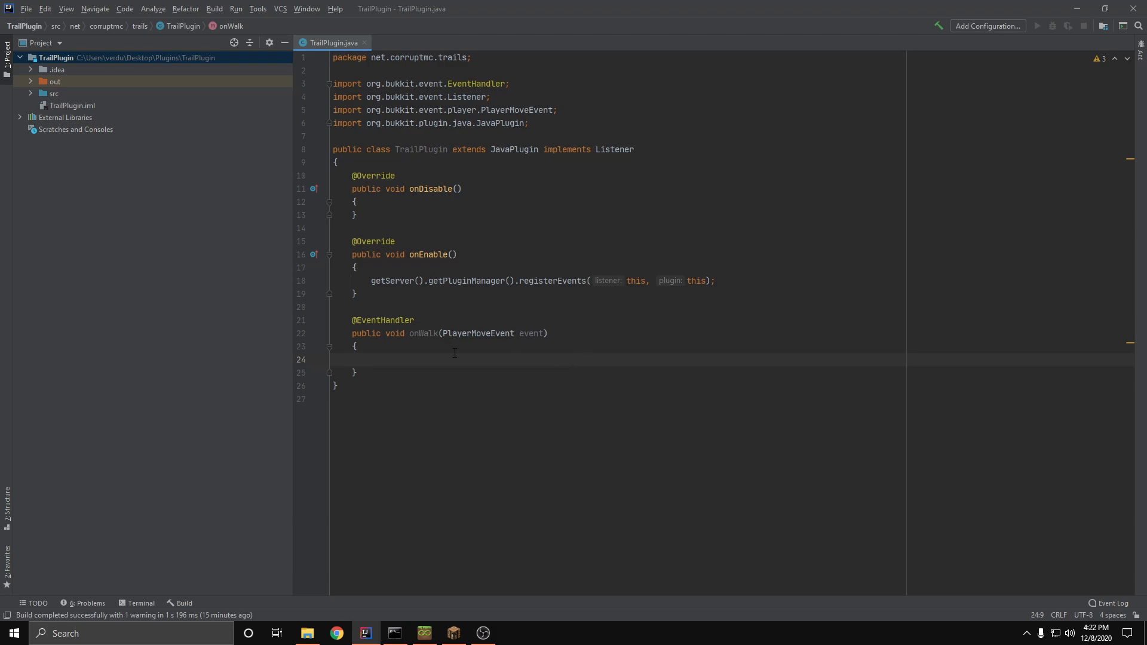
{"action": "type", "text": "if ("}
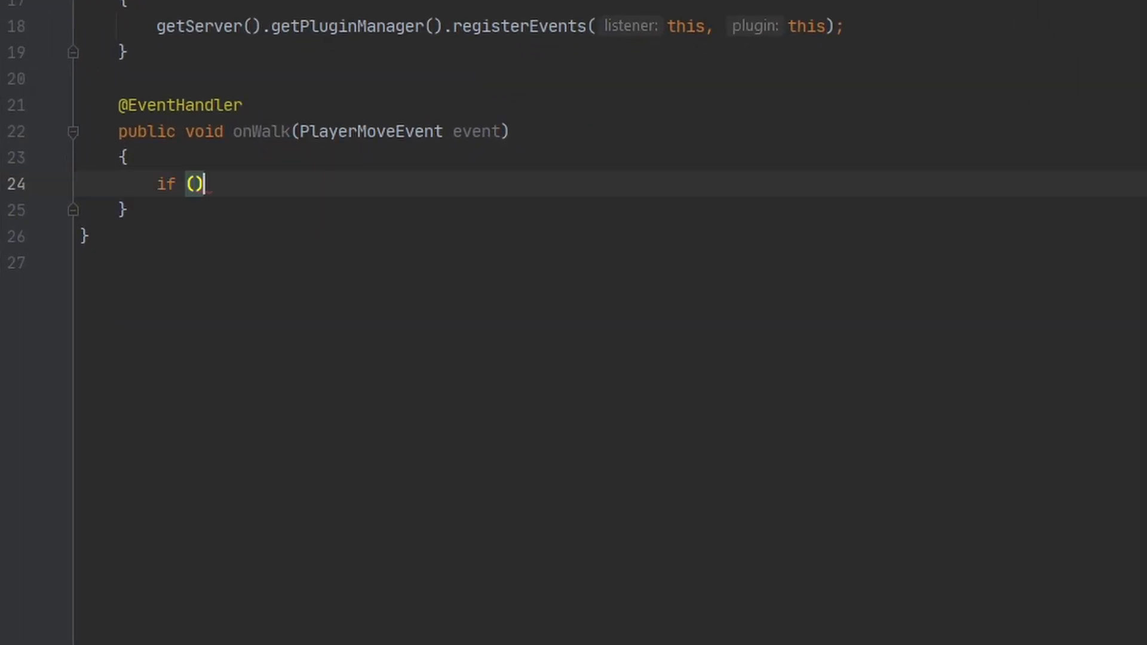
{"action": "type", "text": "event{"}
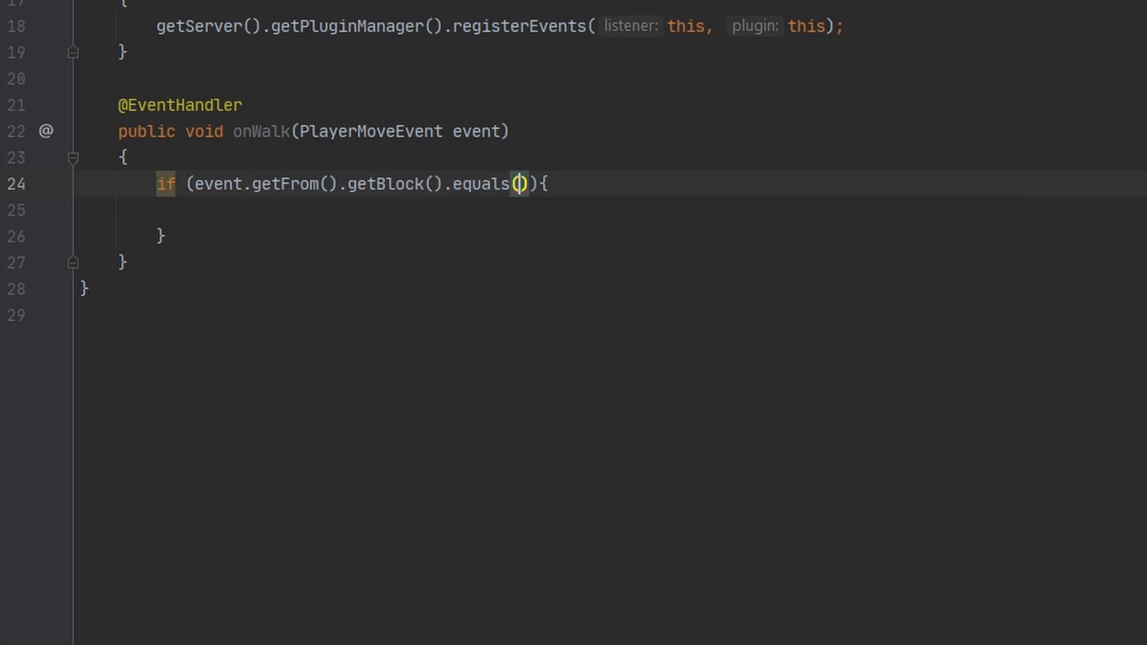
{"action": "type", "text": "event.gett"}
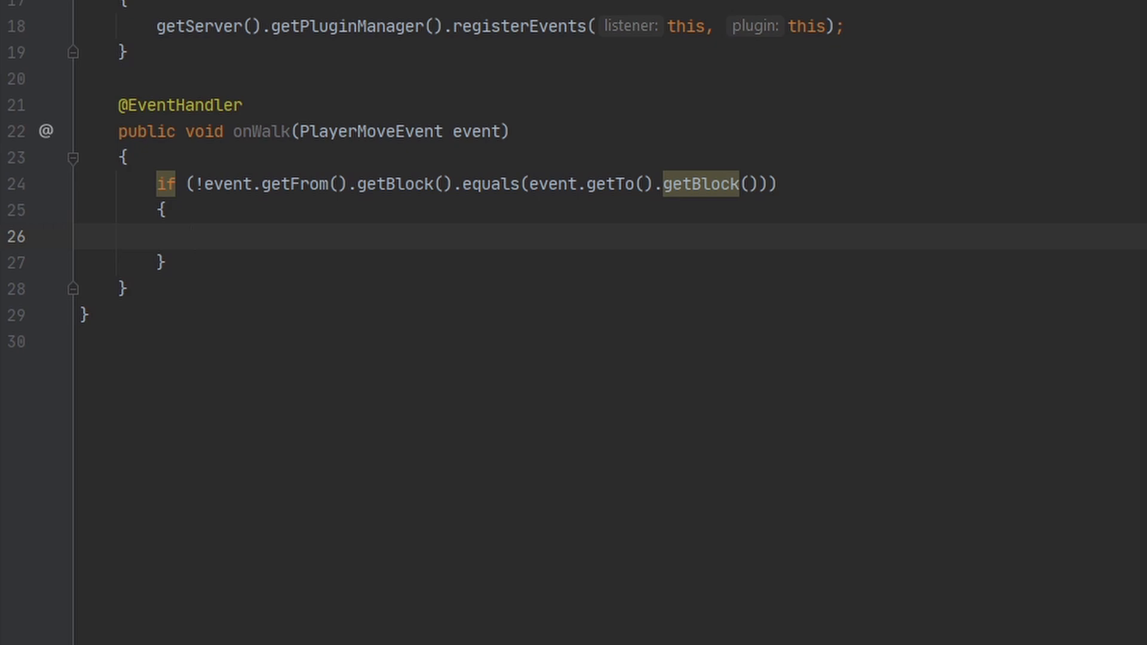
{"action": "type", "text": "Player player = event.getPlayer();"}
{"action": "type", "text": "World play"}
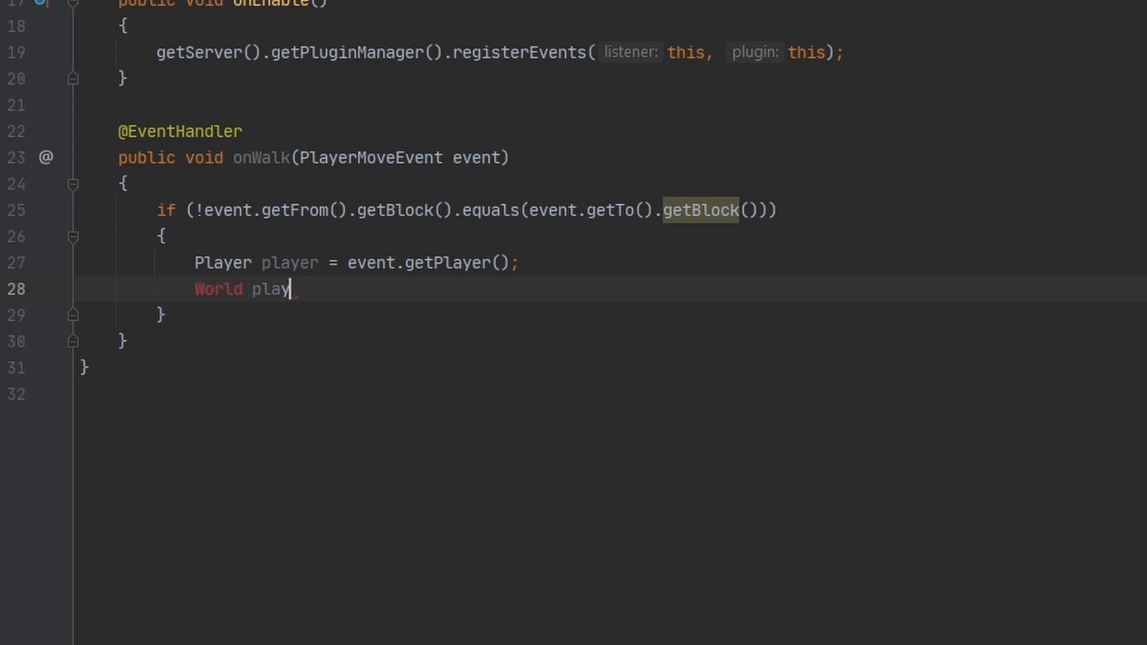
Declare World world = player.getWorld(); after Player player = event.getPlayer();
{"action": "key", "text": "BackSpace"}
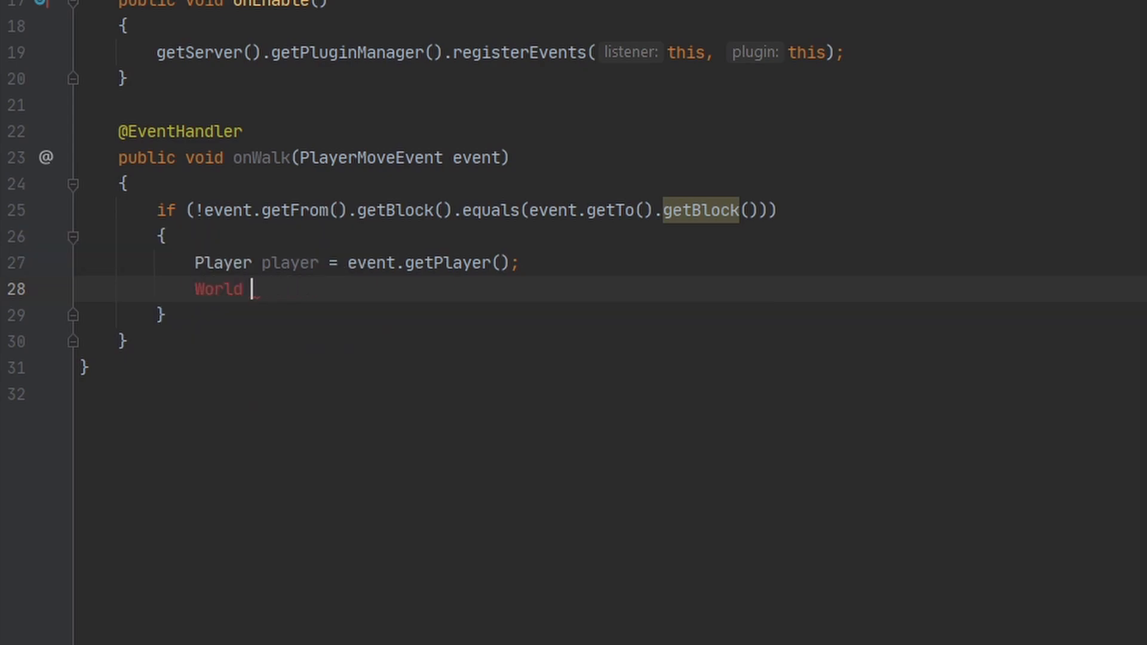
{"action": "type", "text": "world = player.getWorld();"}
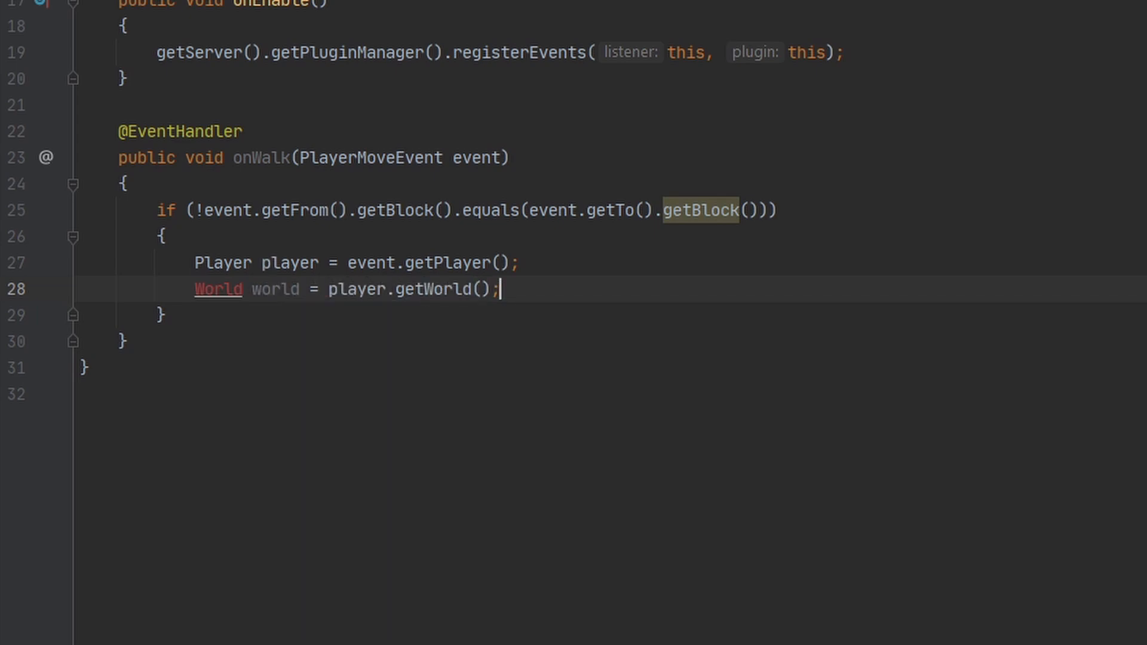
{"action": "key", "text": "enter"}
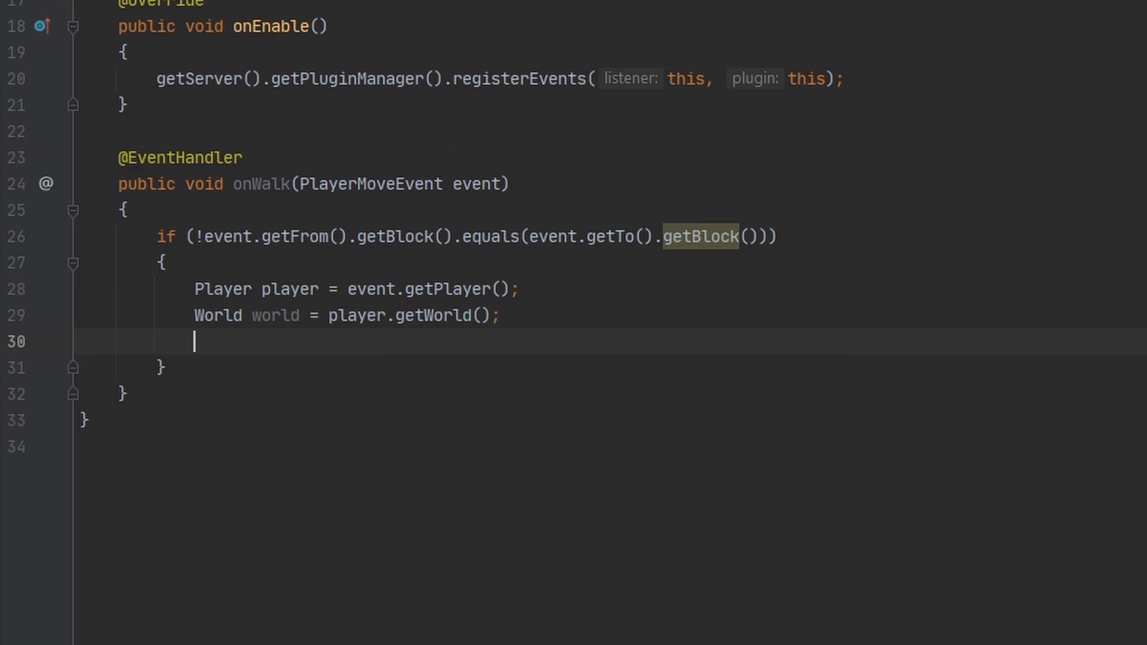
Begin world.spawnParticle( with Particle.FIREWORKS_SPARK chosen from completion as the particle type
{"action": "type", "text": "world.spawn"}
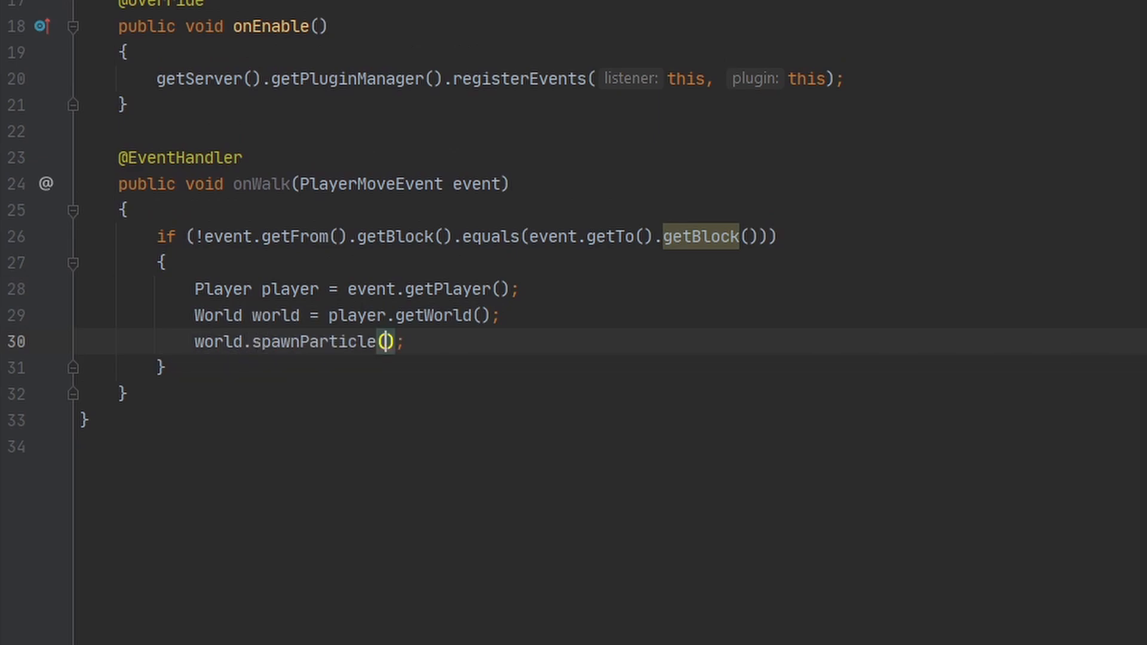
{"action": "type", "text": "Particle."}
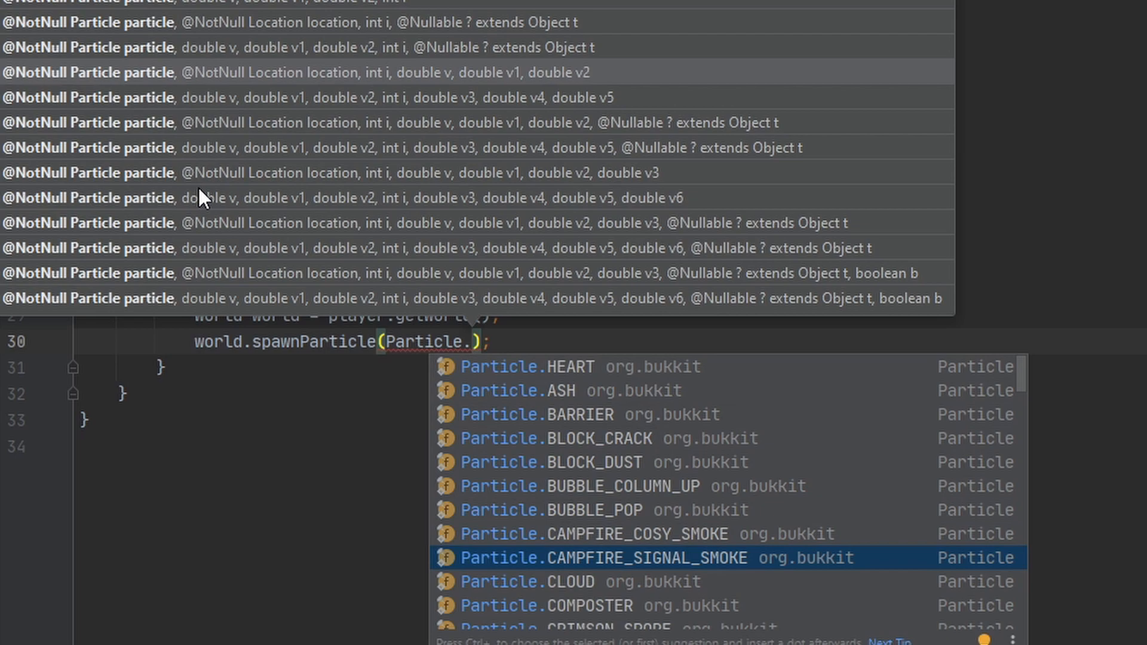
{"action": "scroll", "scroll_direction": "down", "scroll_amount": 3}
{"action": "type", "text": "FIREWORKS_SPARK, "}
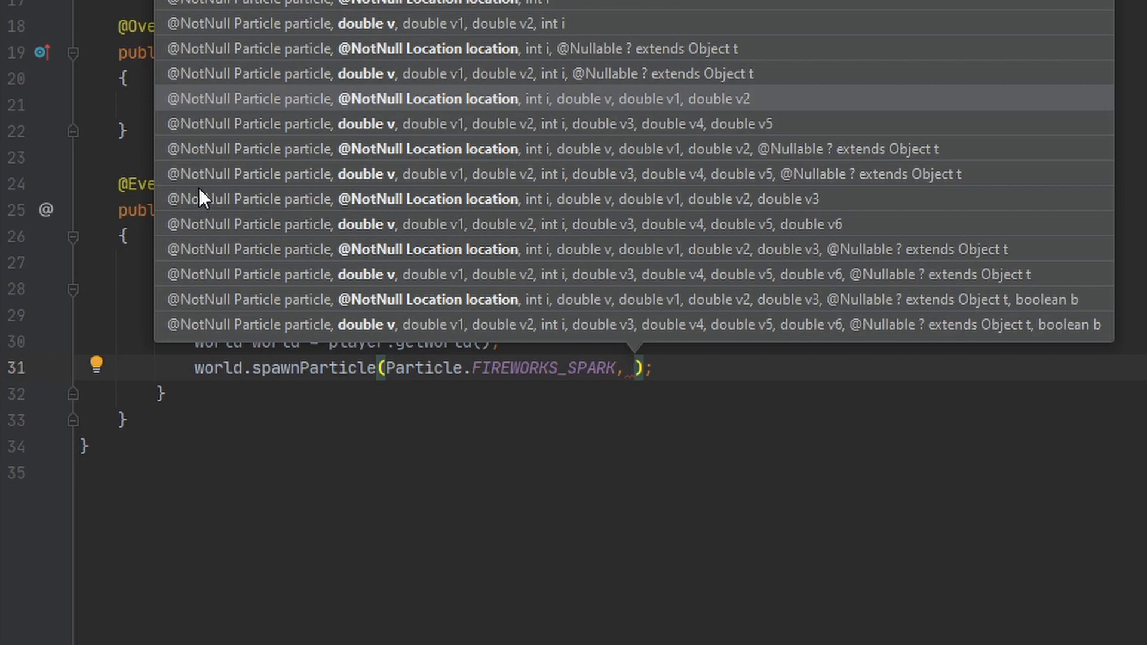
Pass event.getFrom(), 3, 0, 0.5, as the location, count and first offsets of spawnParticle
{"action": "type", "text": "event.getFrom("}
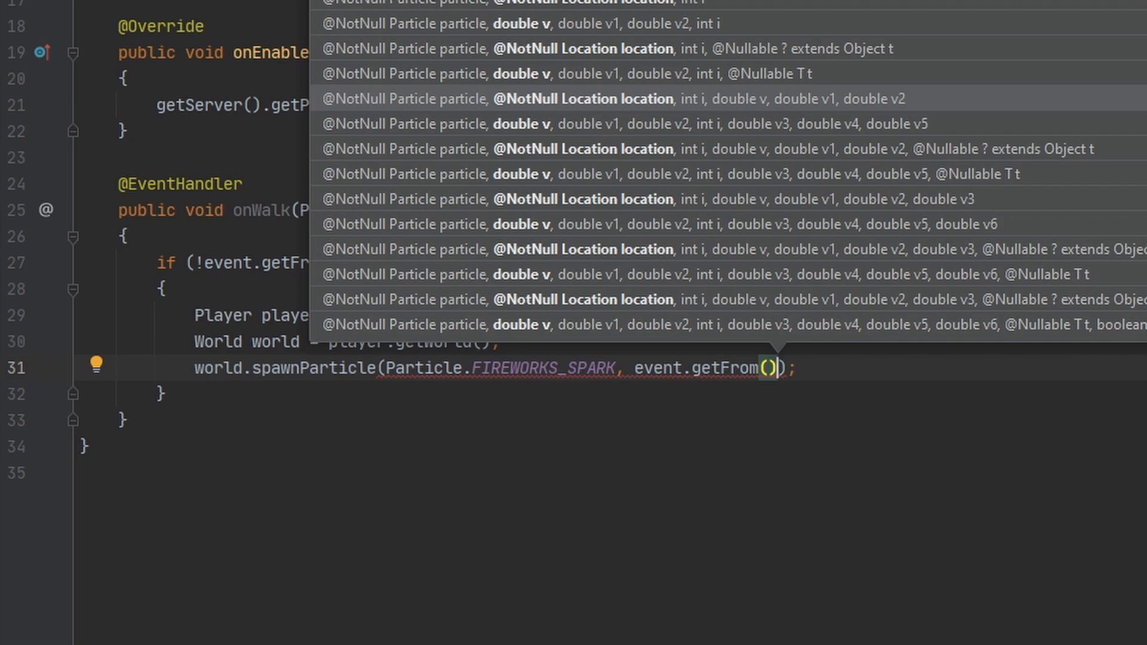
{"action": "type", "text": ", 3"}
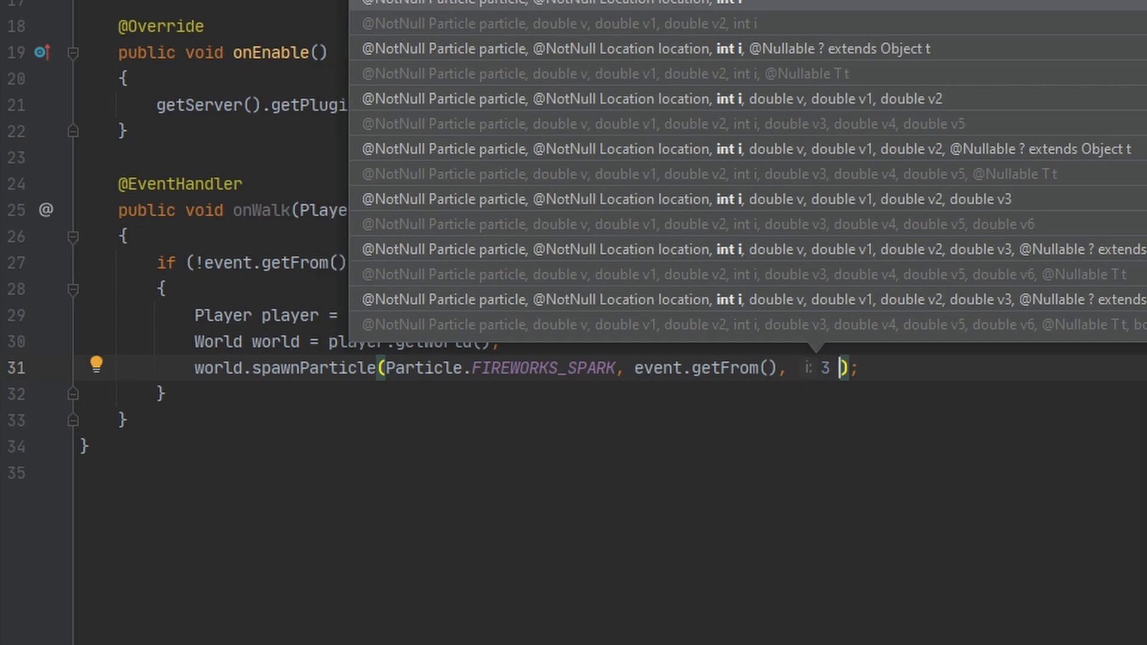
{"action": "type", "text": ", 0,"}
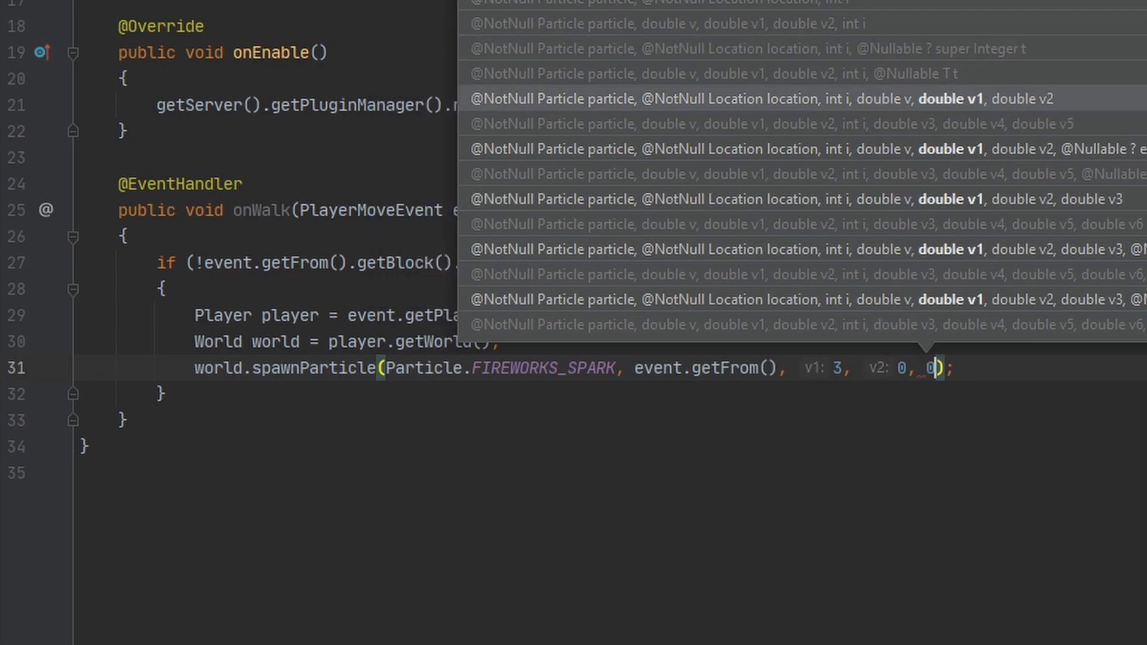
{"action": "type", "text": "0.5,"}
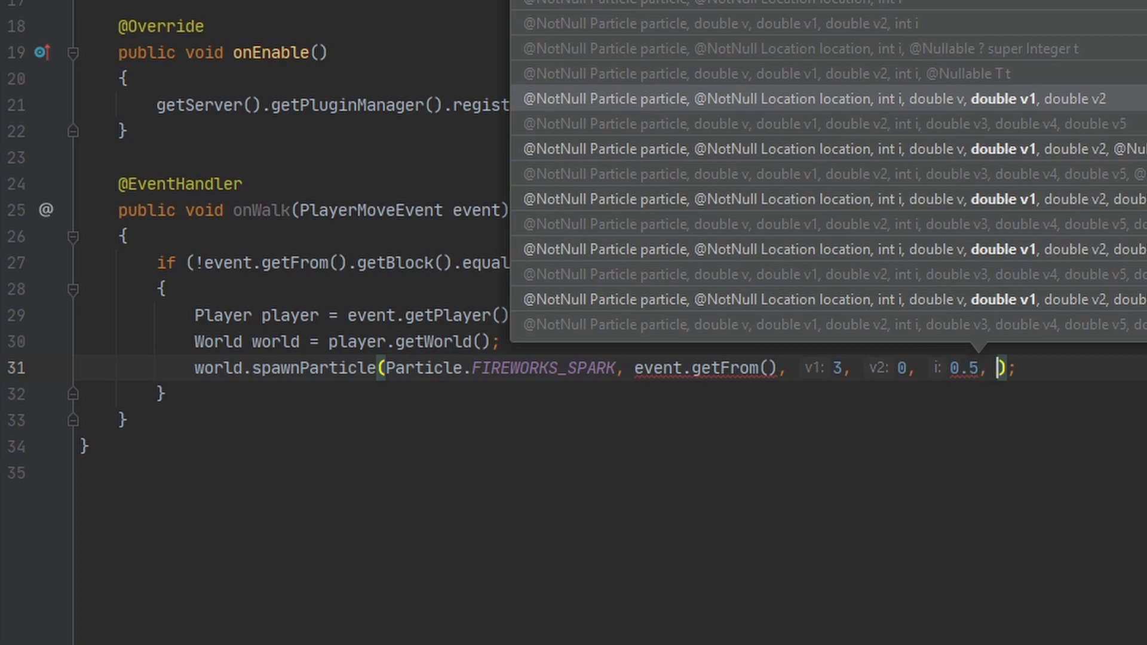